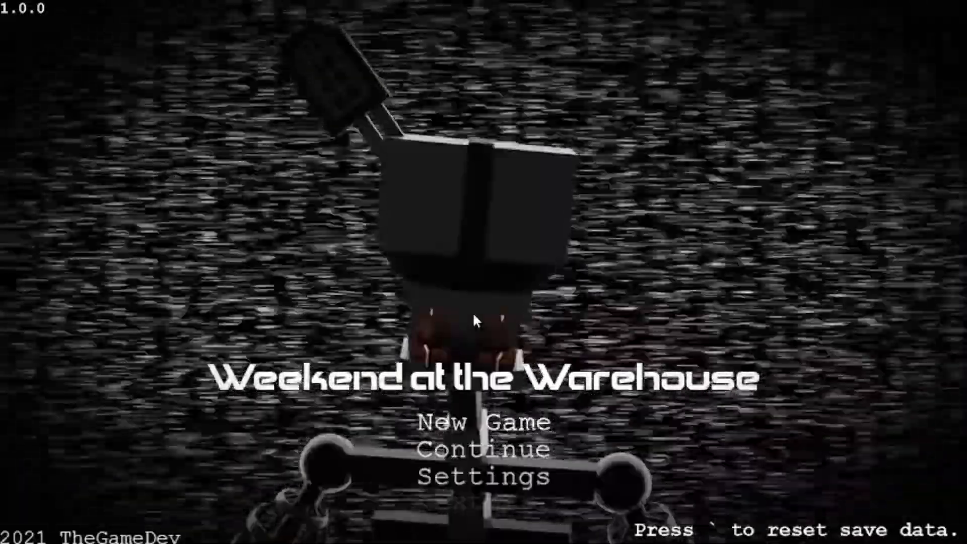
pyautogui.moveTo(635, 250)
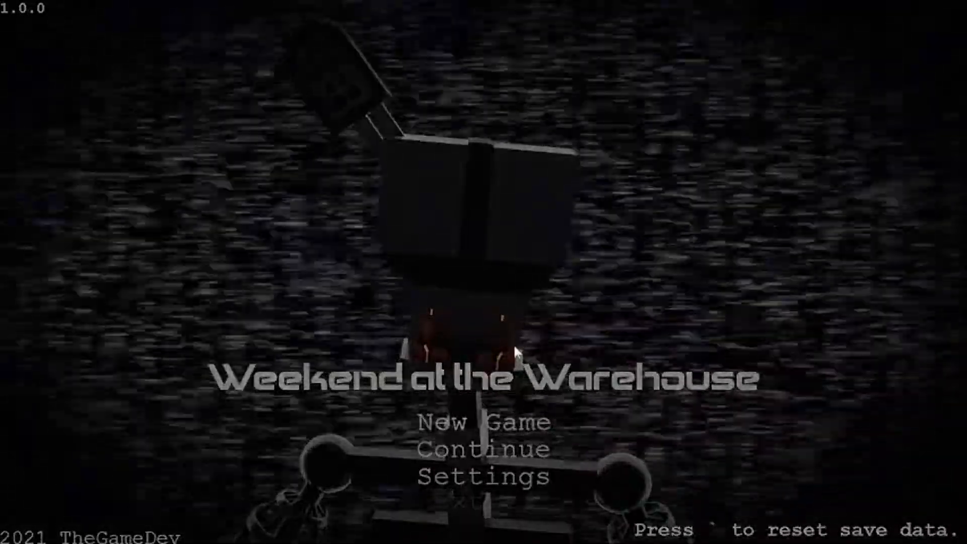
# - Start a New Game to begin Friday's first night shift
pyautogui.click(482, 422)
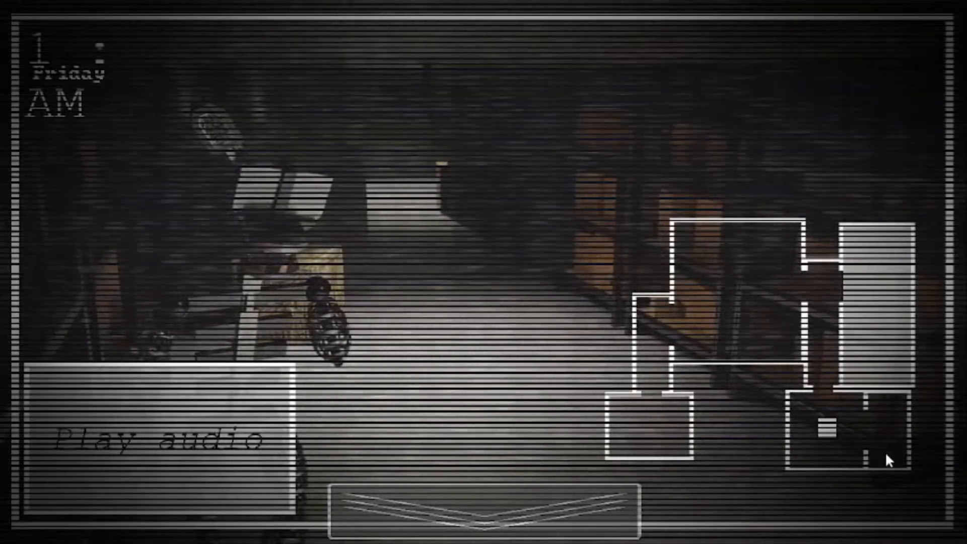
pyautogui.moveTo(807, 391)
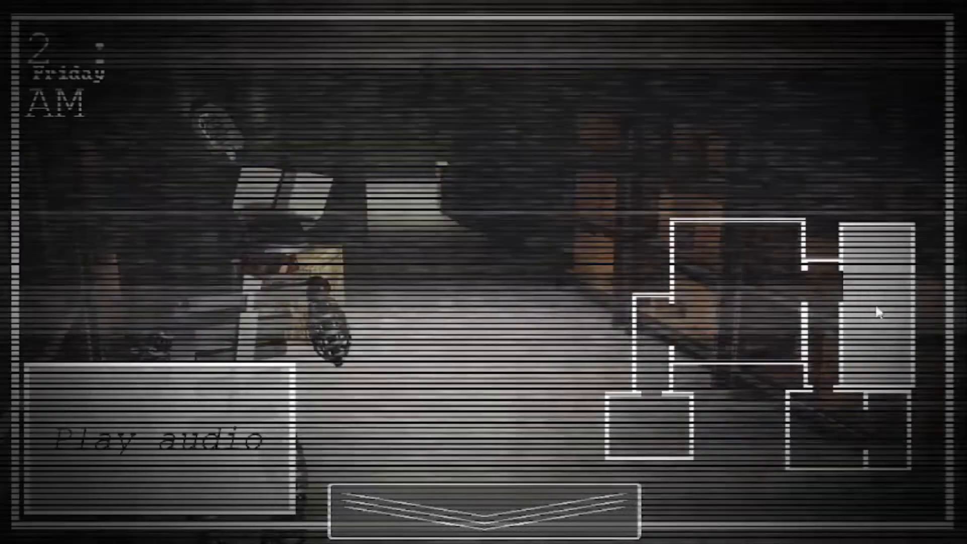
pyautogui.moveTo(555, 465)
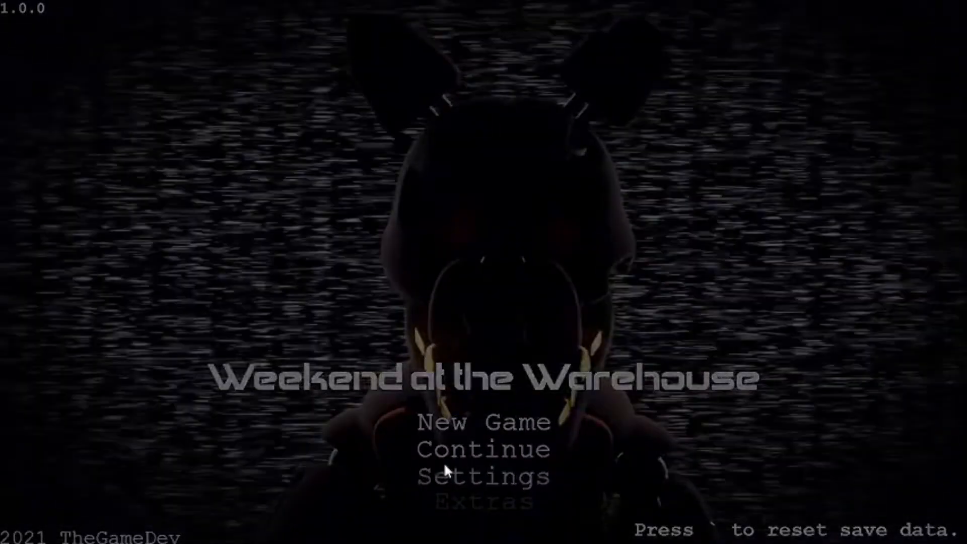
# - Select the newly unlocked Extras entry on the title screen
pyautogui.click(484, 422)
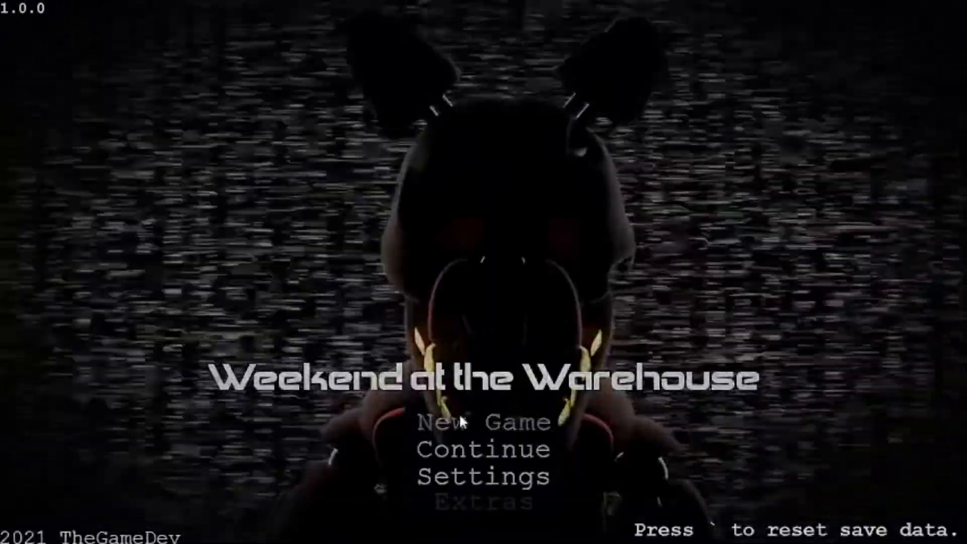
# - Start the next night from the title menu
pyautogui.click(480, 421)
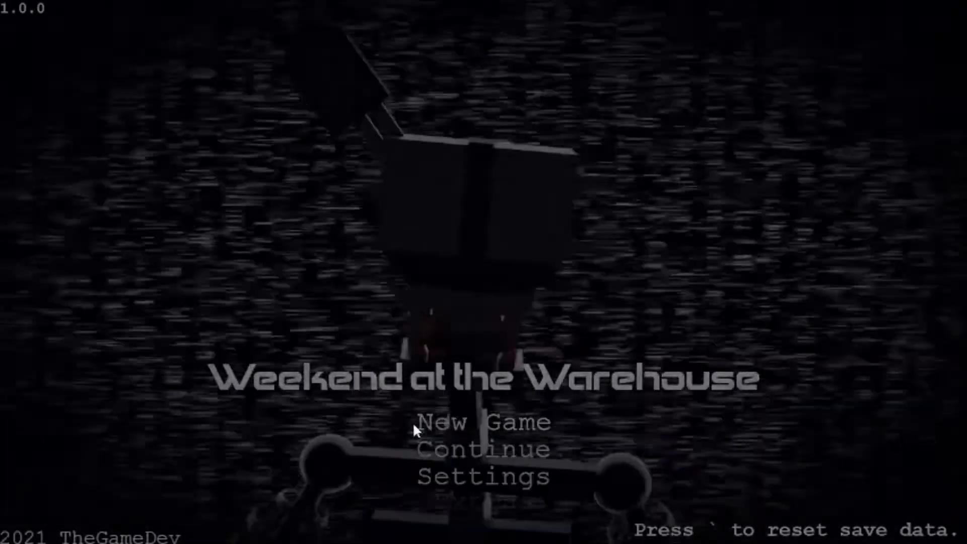
# - Begin the following Sunday night shift from the title menu
pyautogui.click(483, 422)
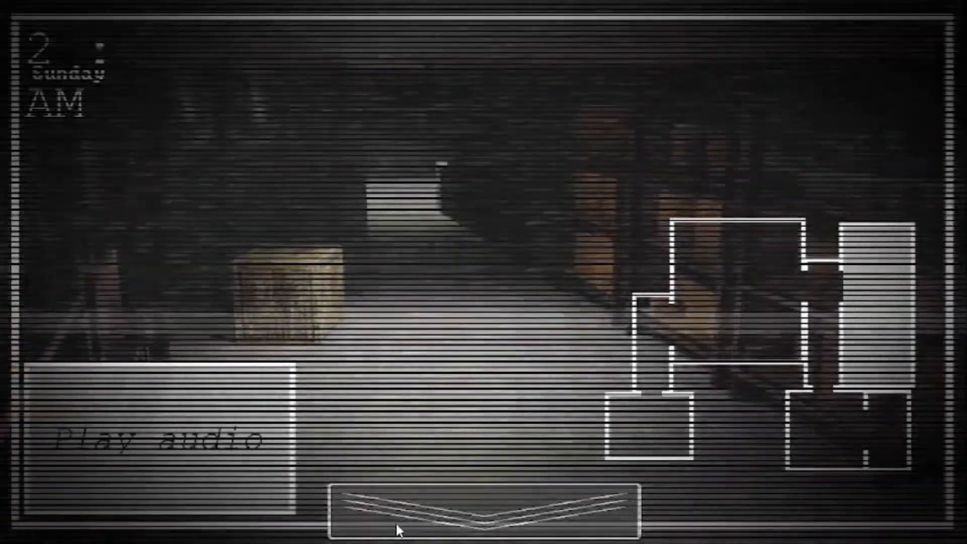
pyautogui.moveTo(691, 507)
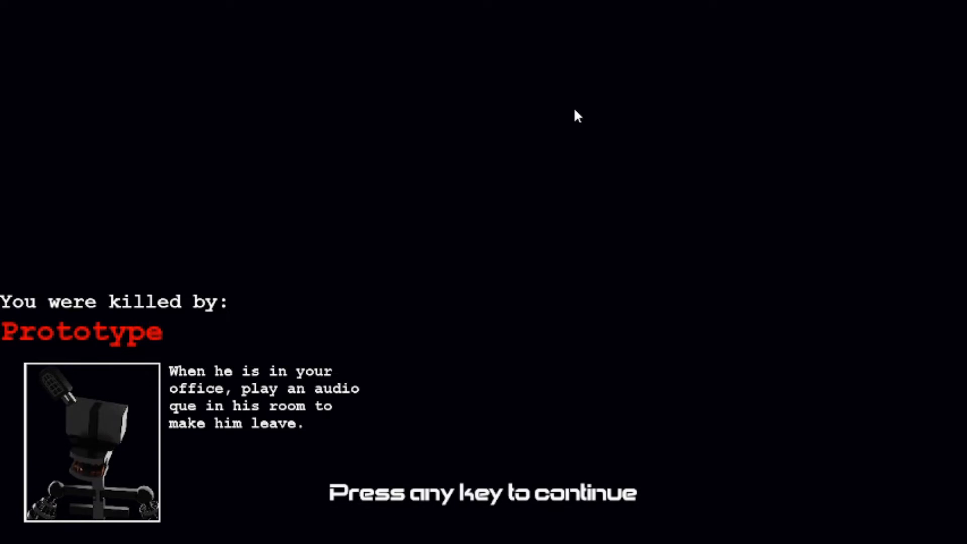
pyautogui.moveTo(390, 401)
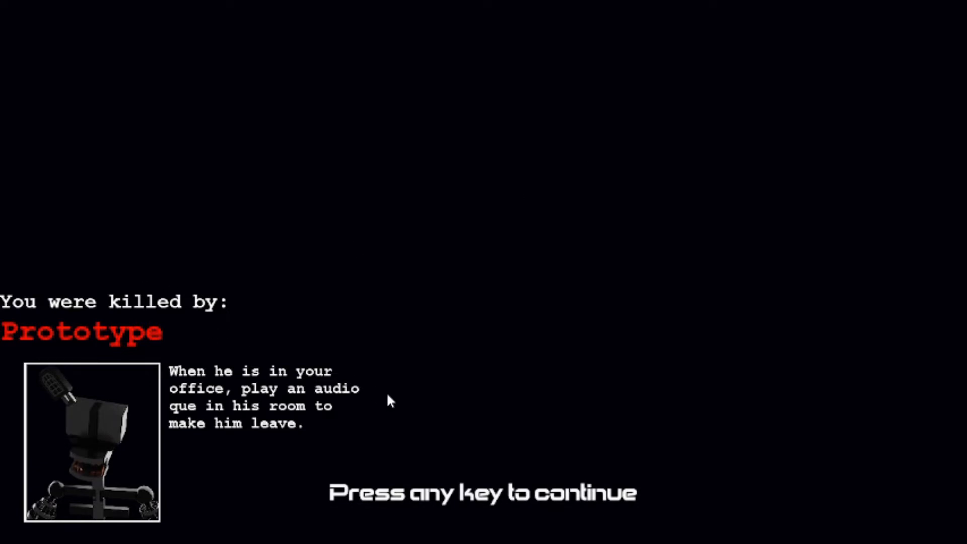
# - Dismiss the death screen to return to the title menu showing one star
pyautogui.press('space')
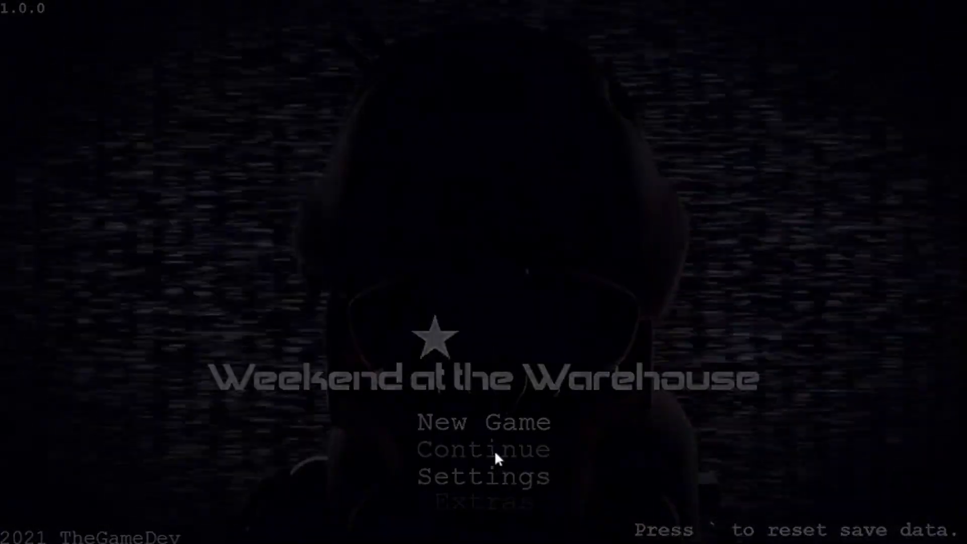
pyautogui.click(483, 422)
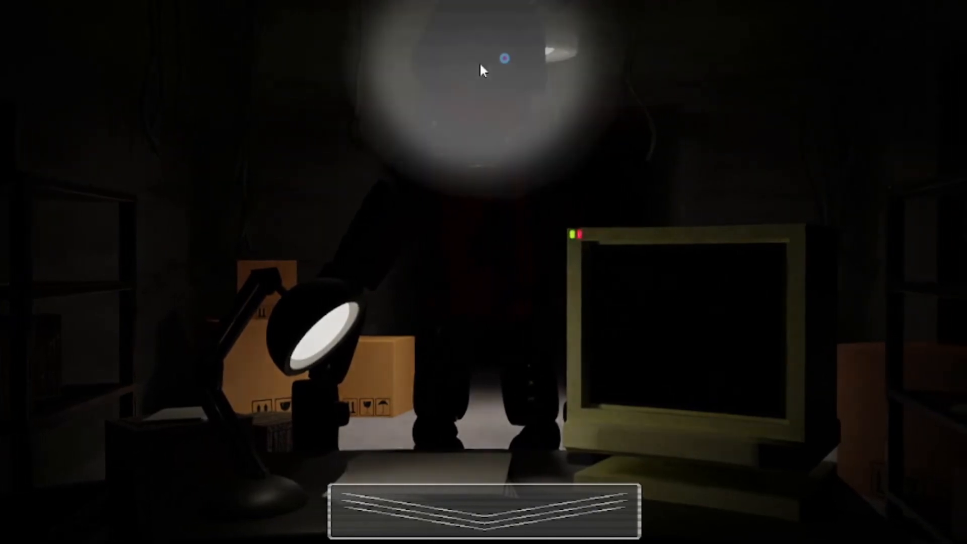
# - Pan the camera view left while surviving the night to 6 AM
pyautogui.hscroll(-3)
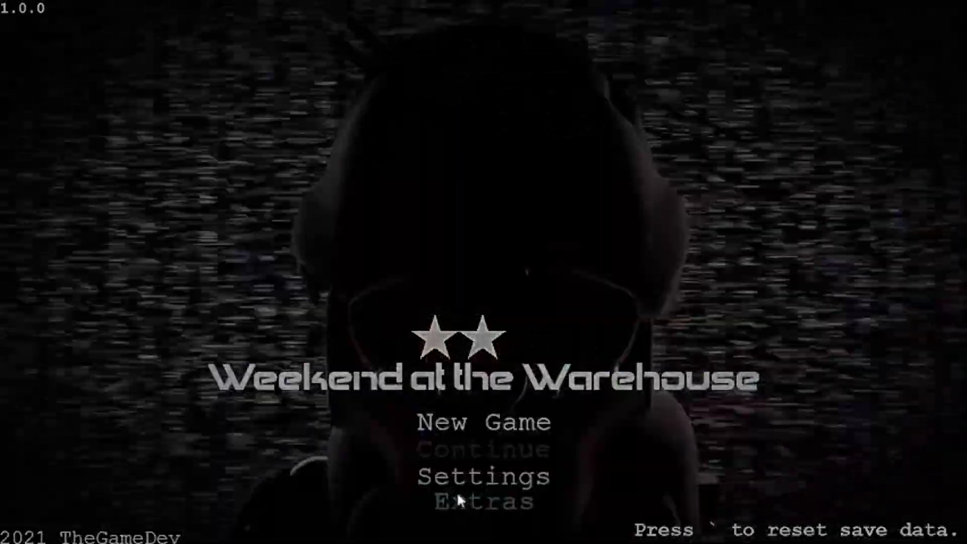
# - Browse the Extras animatronics gallery through the Desolated models, Shadow Sunny and jumpscare close-ups
pyautogui.click(483, 500)
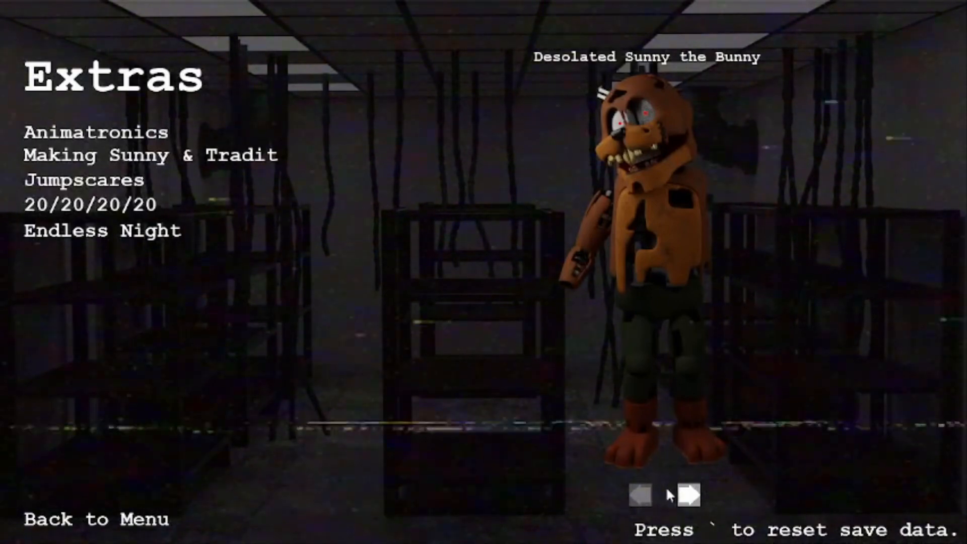
pyautogui.click(685, 493)
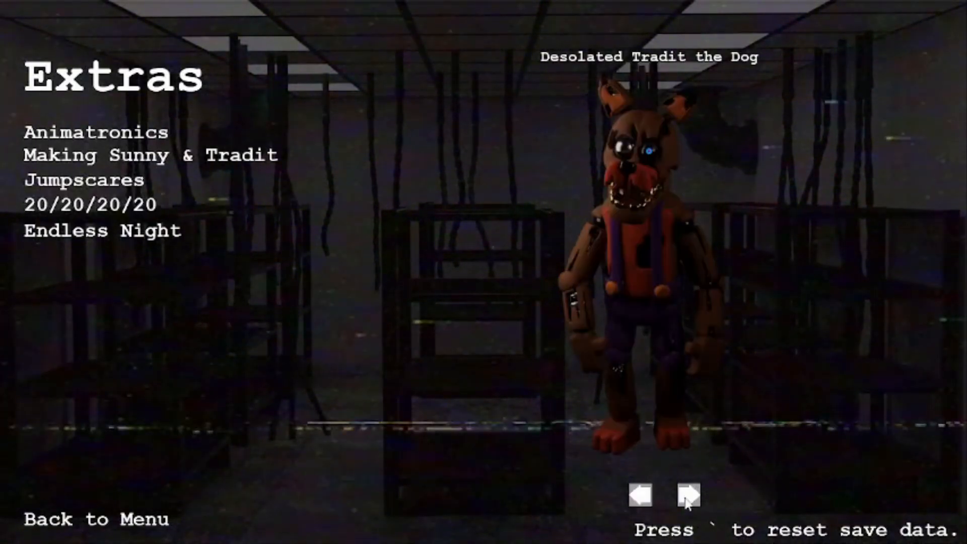
pyautogui.click(685, 495)
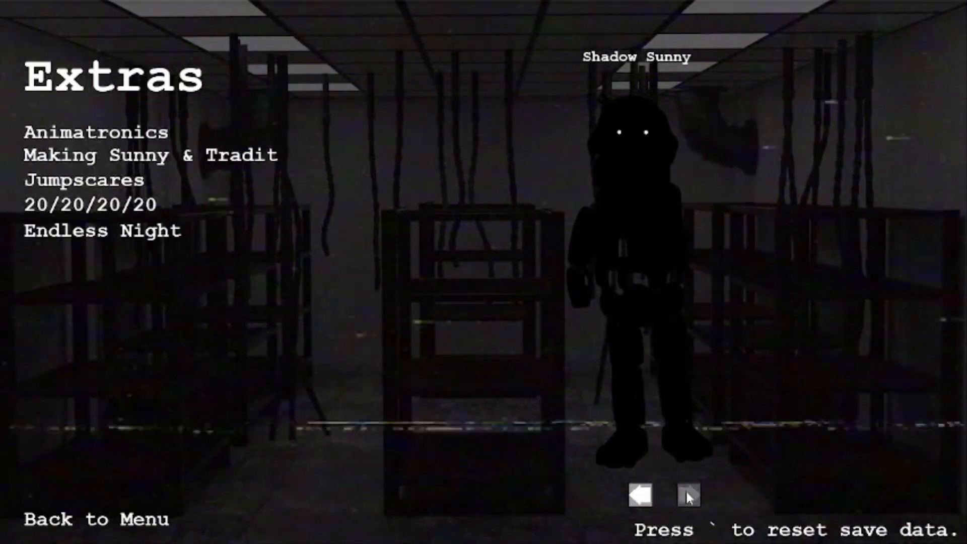
pyautogui.click(685, 493)
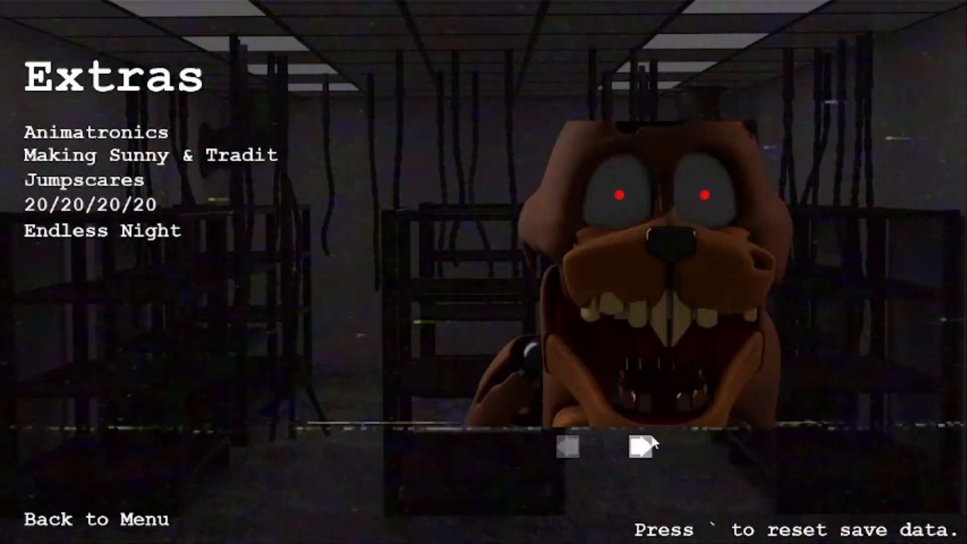
pyautogui.click(643, 448)
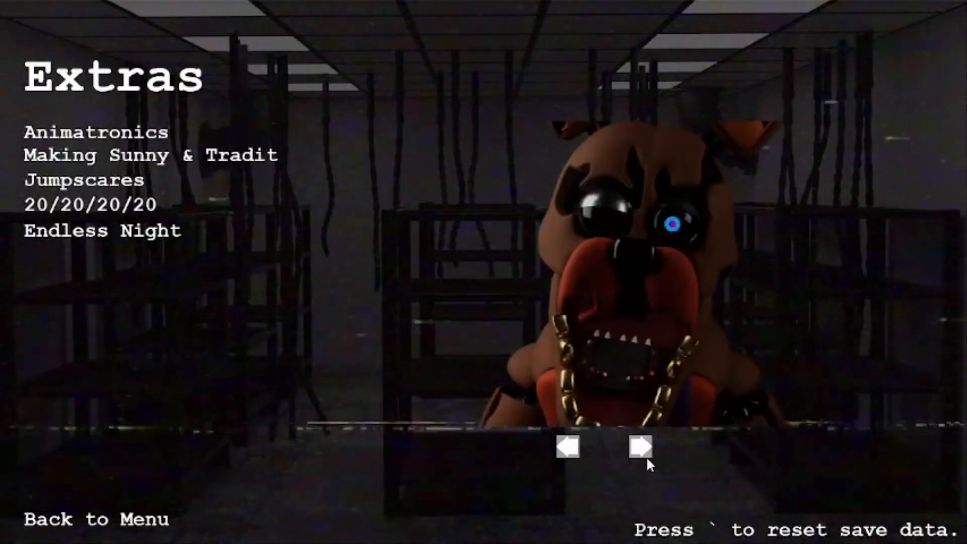
pyautogui.click(638, 447)
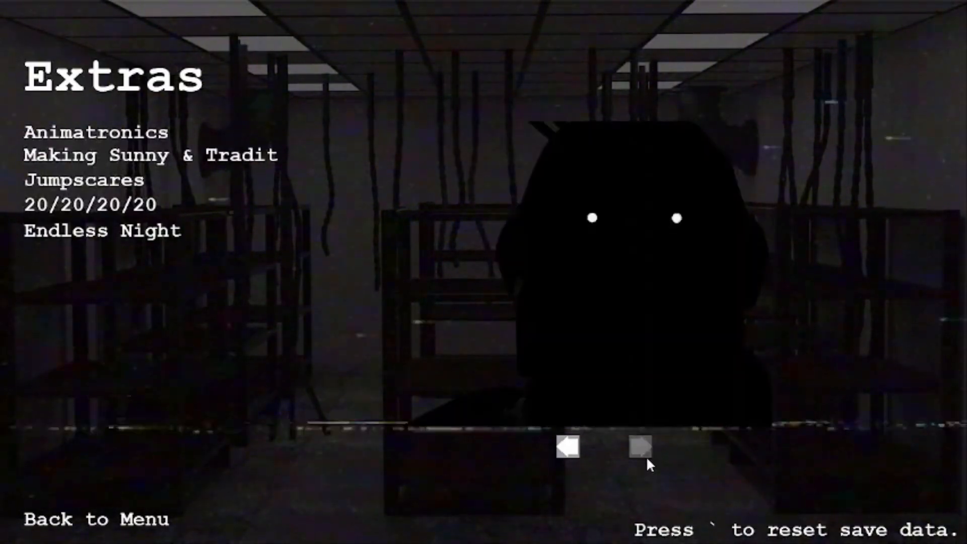
pyautogui.click(639, 447)
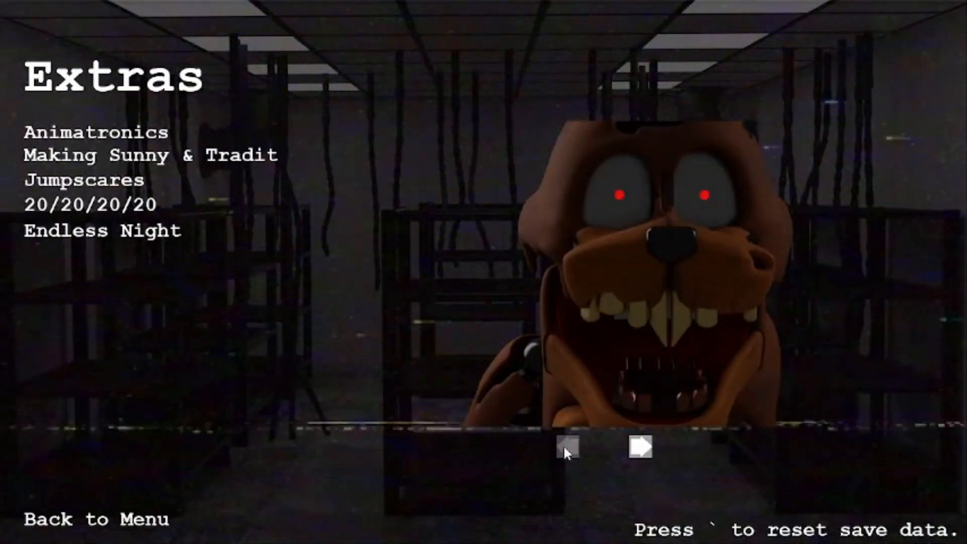
pyautogui.moveTo(95, 245)
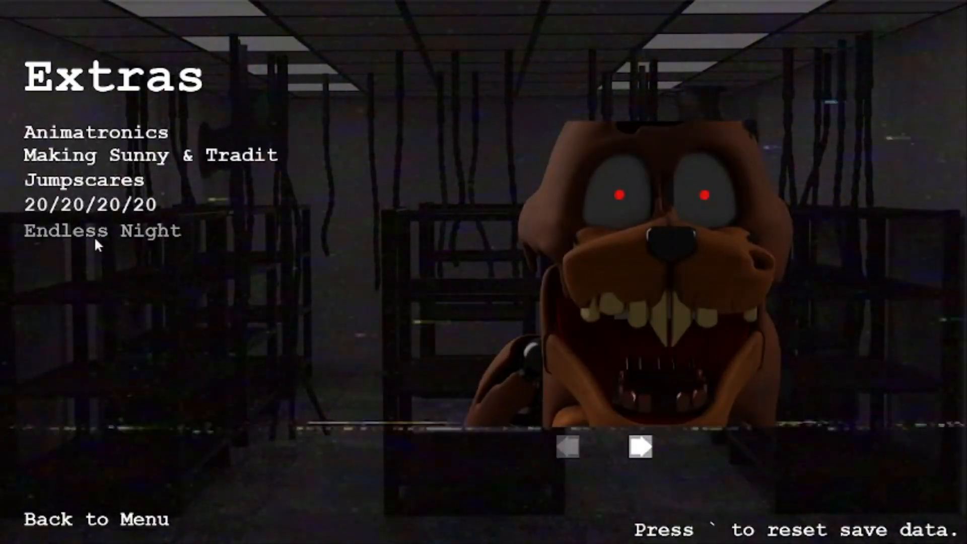
pyautogui.moveTo(157, 516)
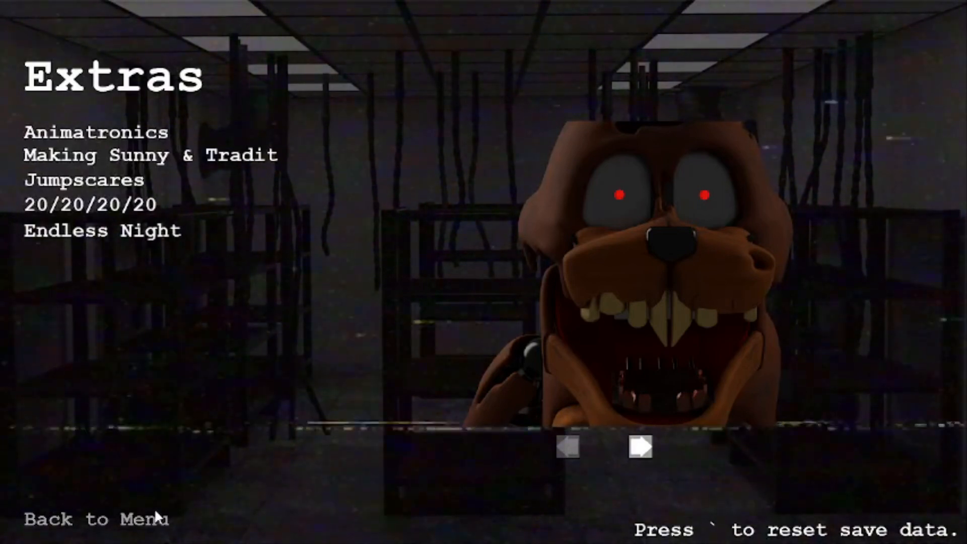